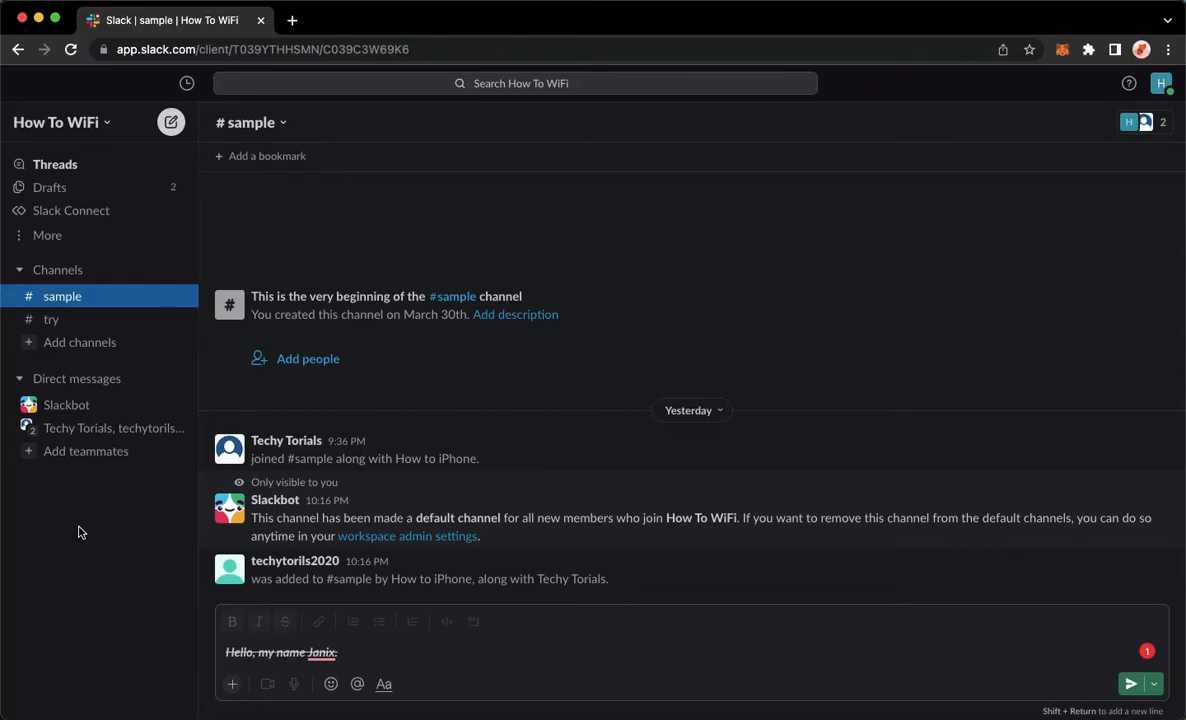
mouse_move(156, 48)
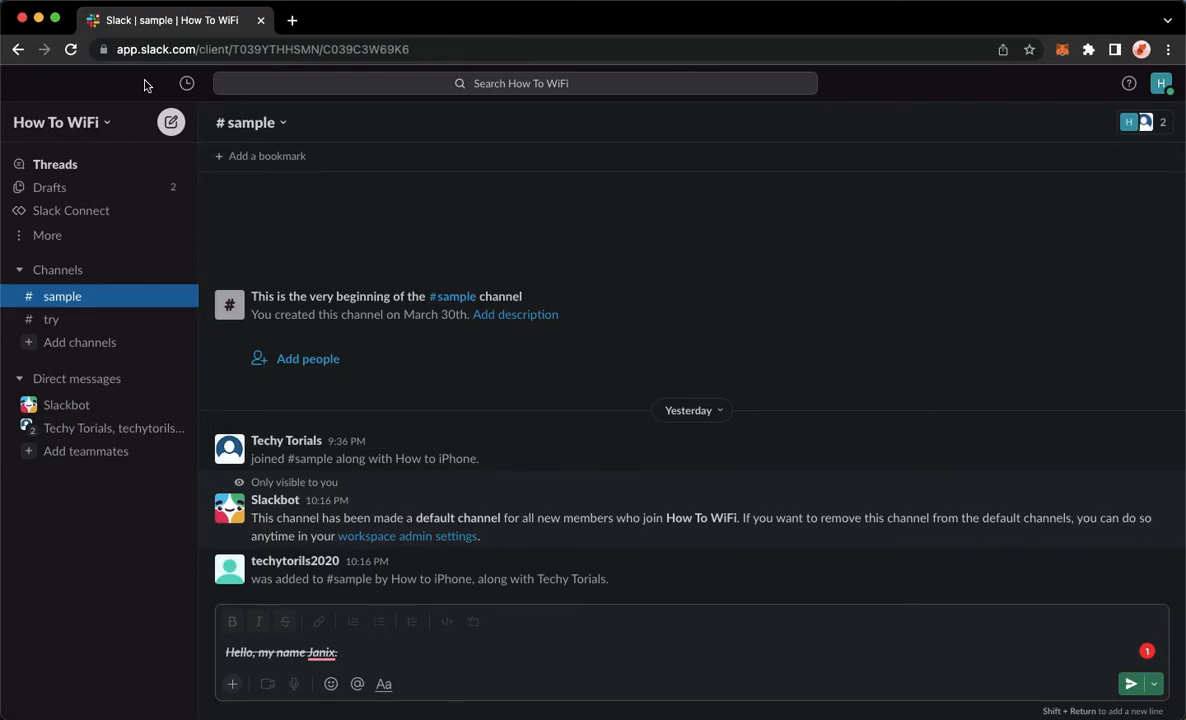
mouse_move(100, 122)
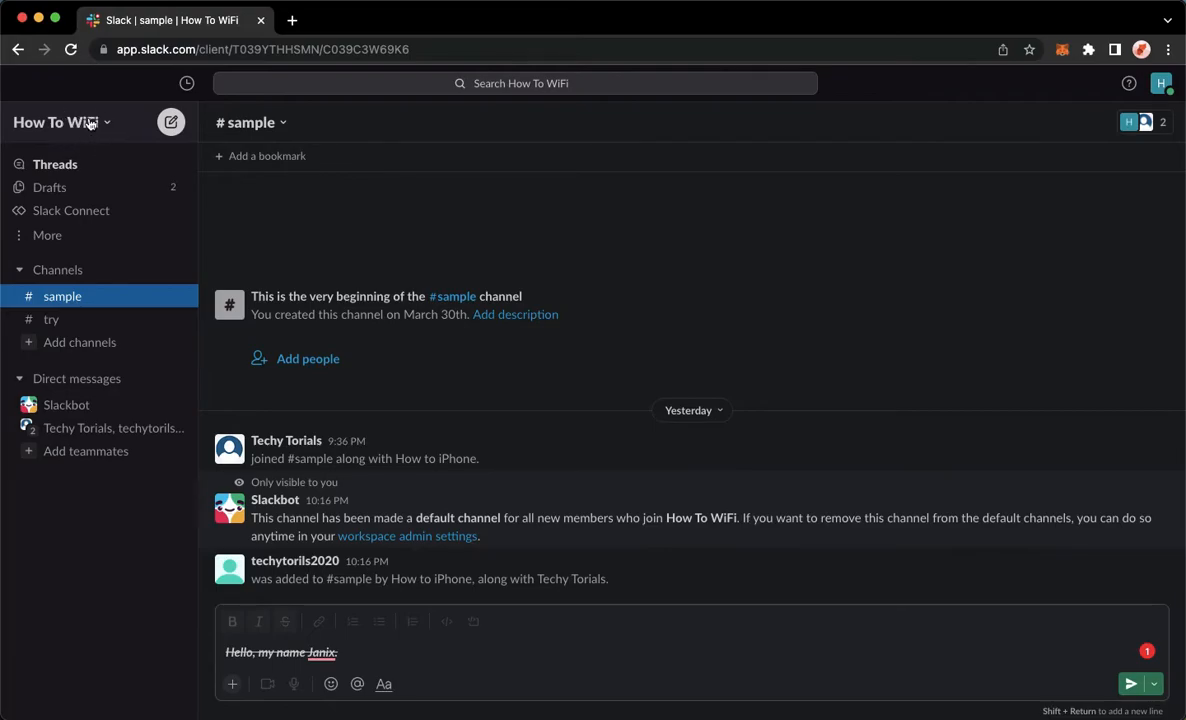
Step: Look at the How To WiFi workspace options and the profile account menu, then dismiss it
left_click(60, 122)
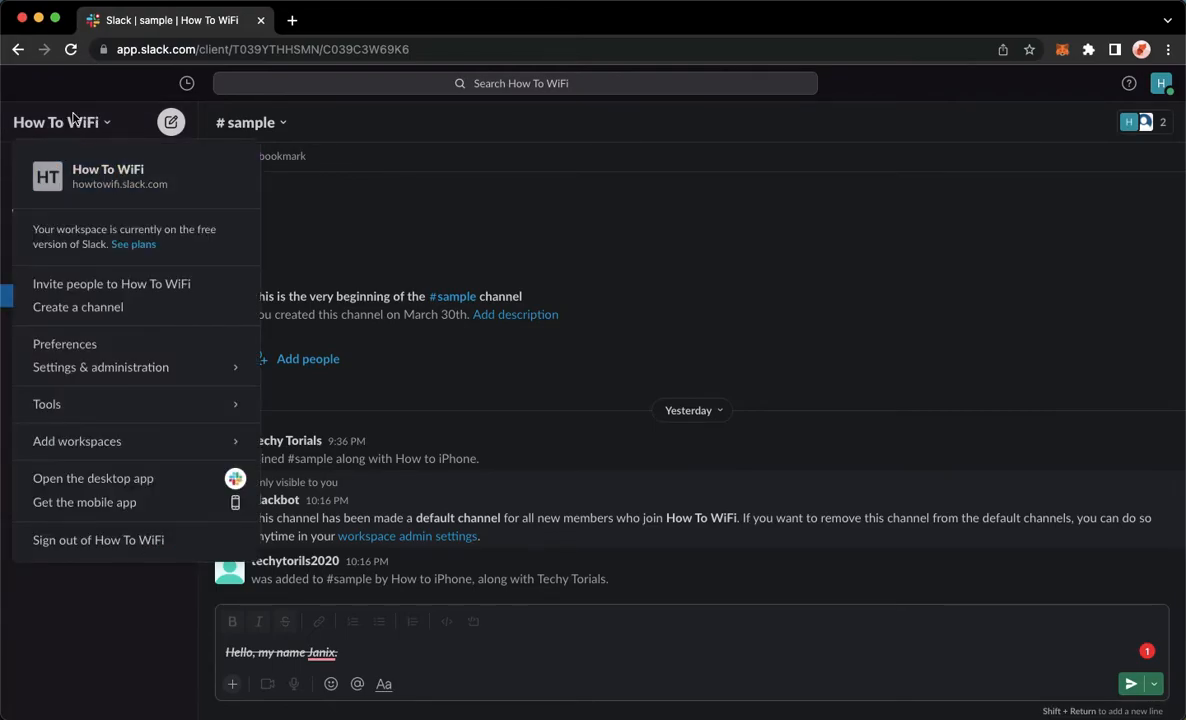
mouse_move(98, 540)
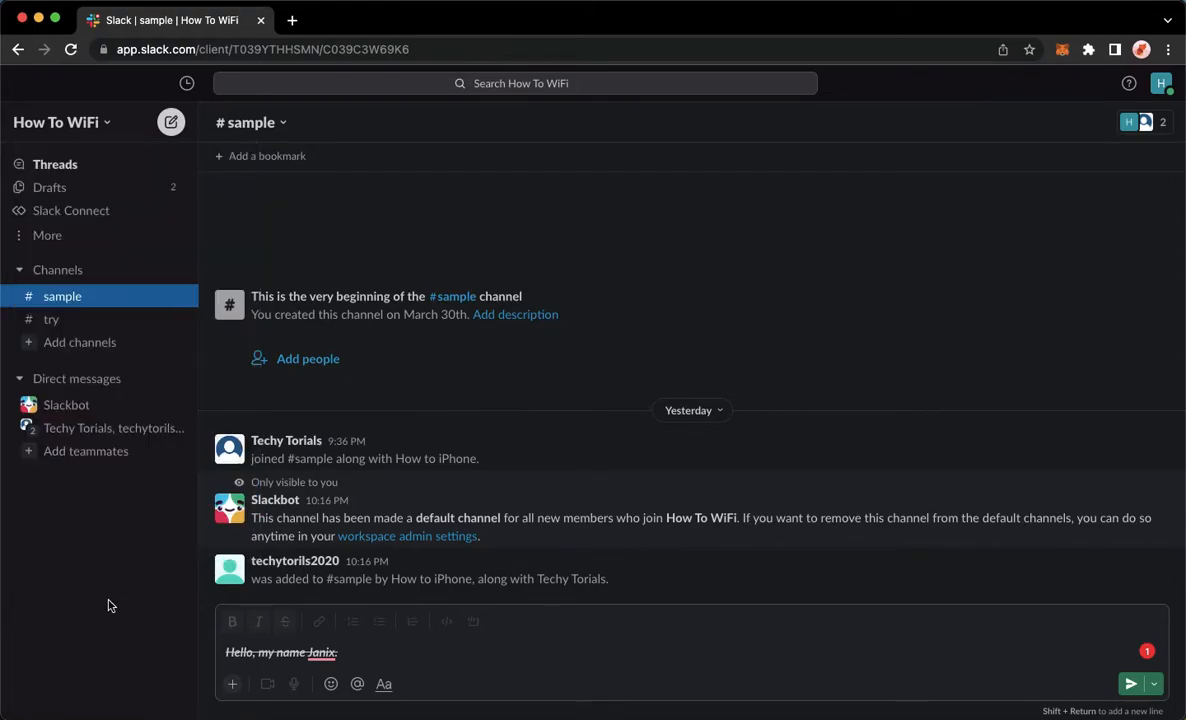
mouse_move(996, 128)
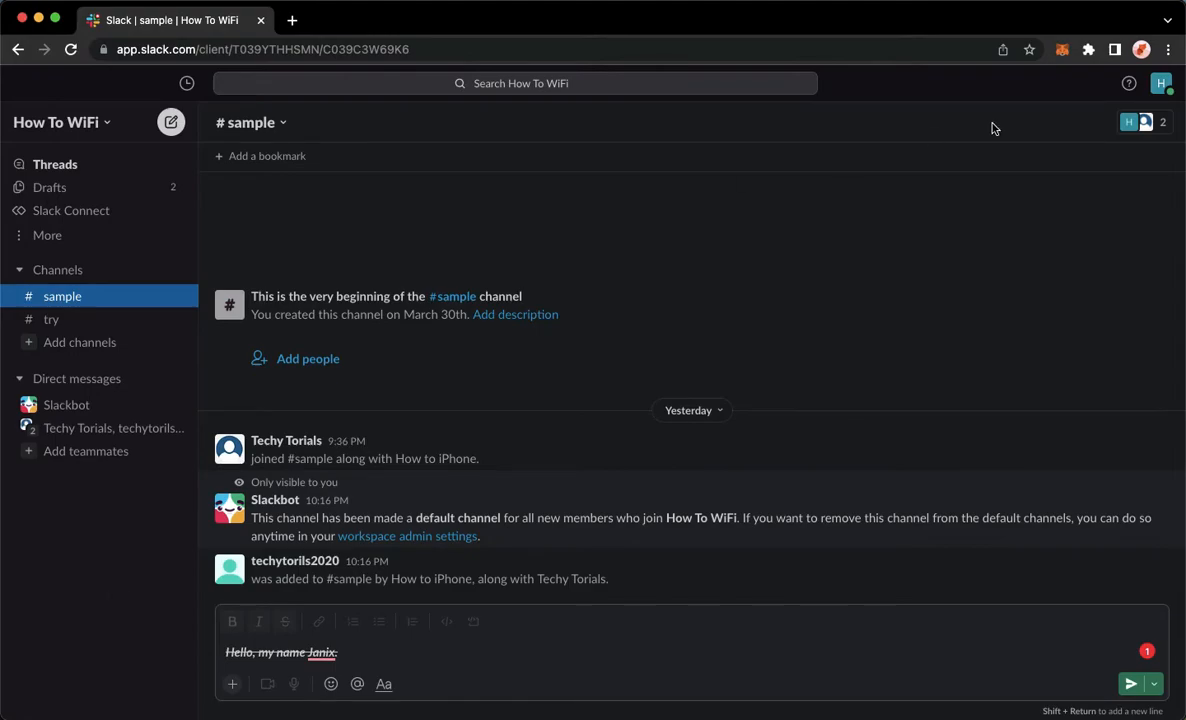
mouse_move(1130, 106)
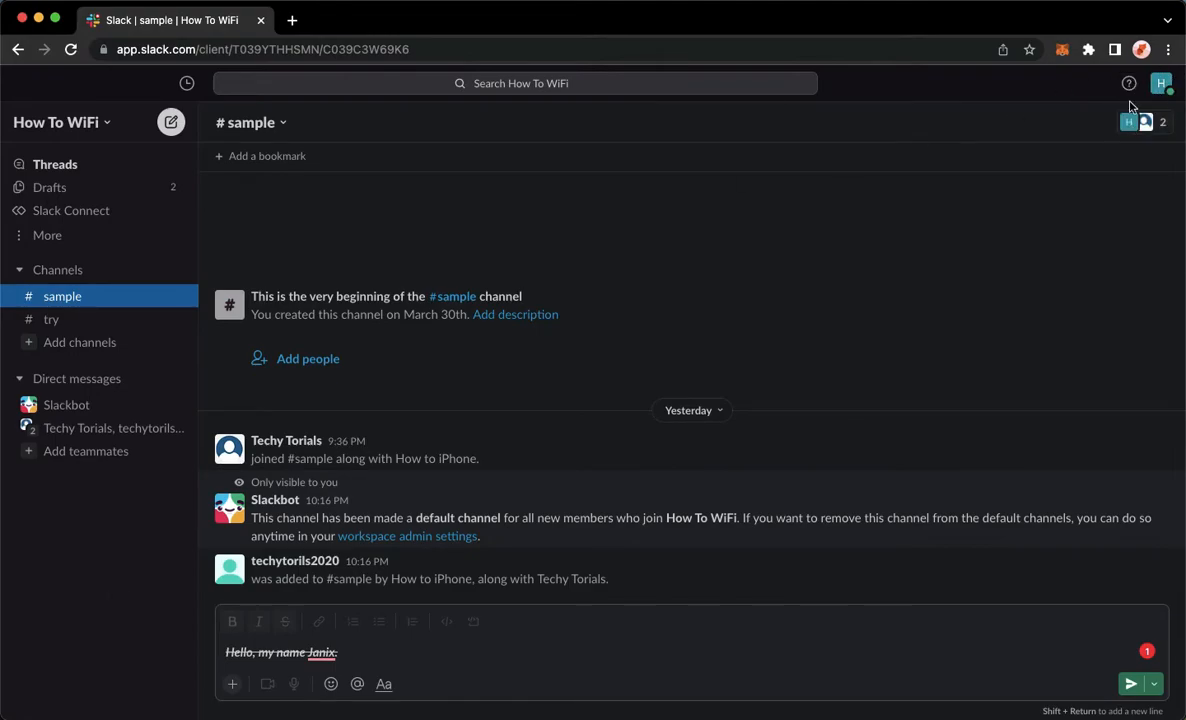
mouse_move(1160, 84)
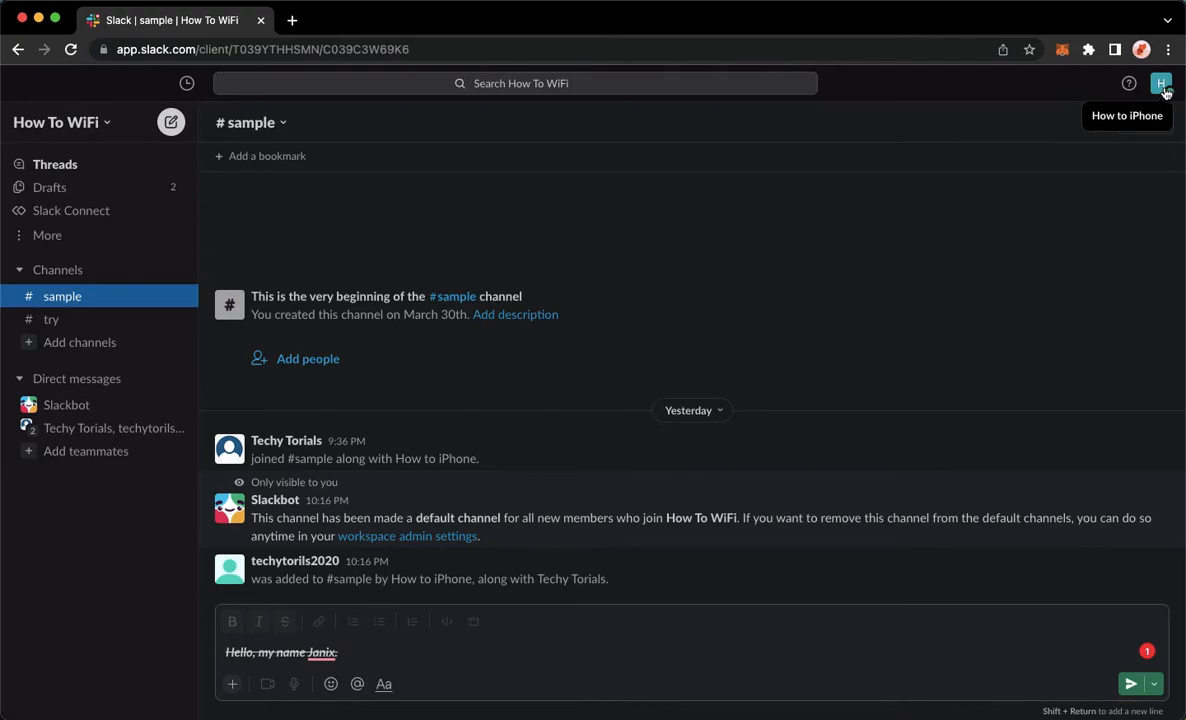
left_click(1160, 84)
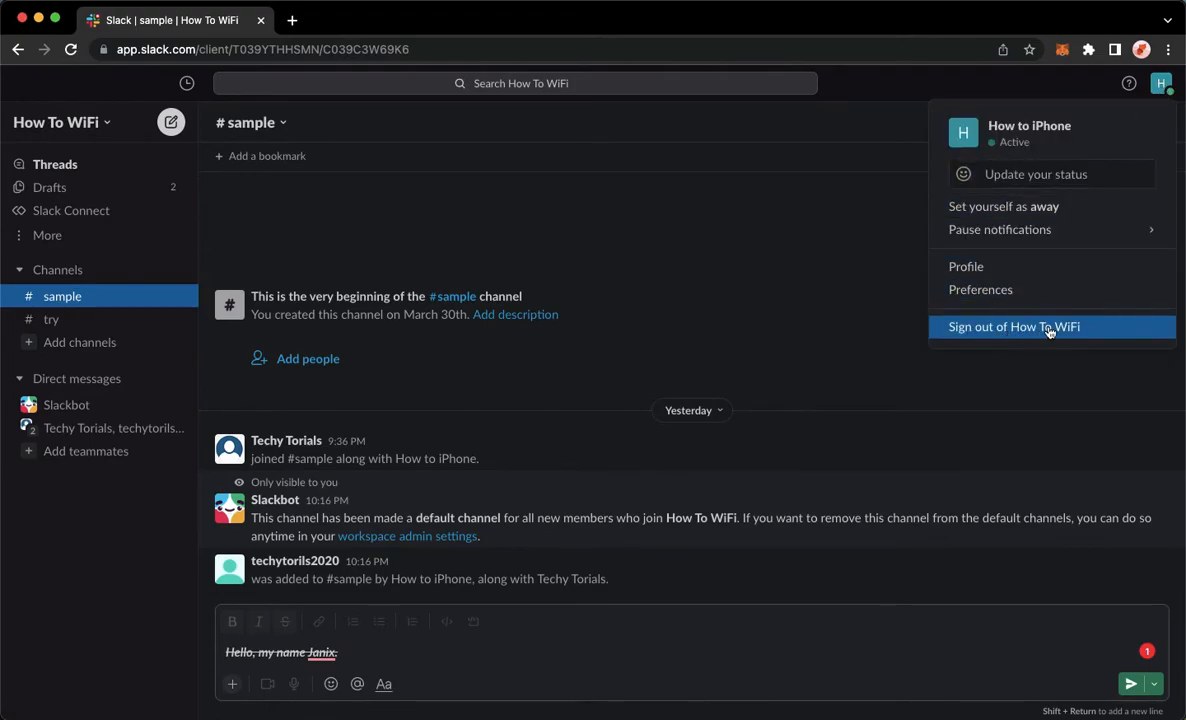
mouse_move(308, 572)
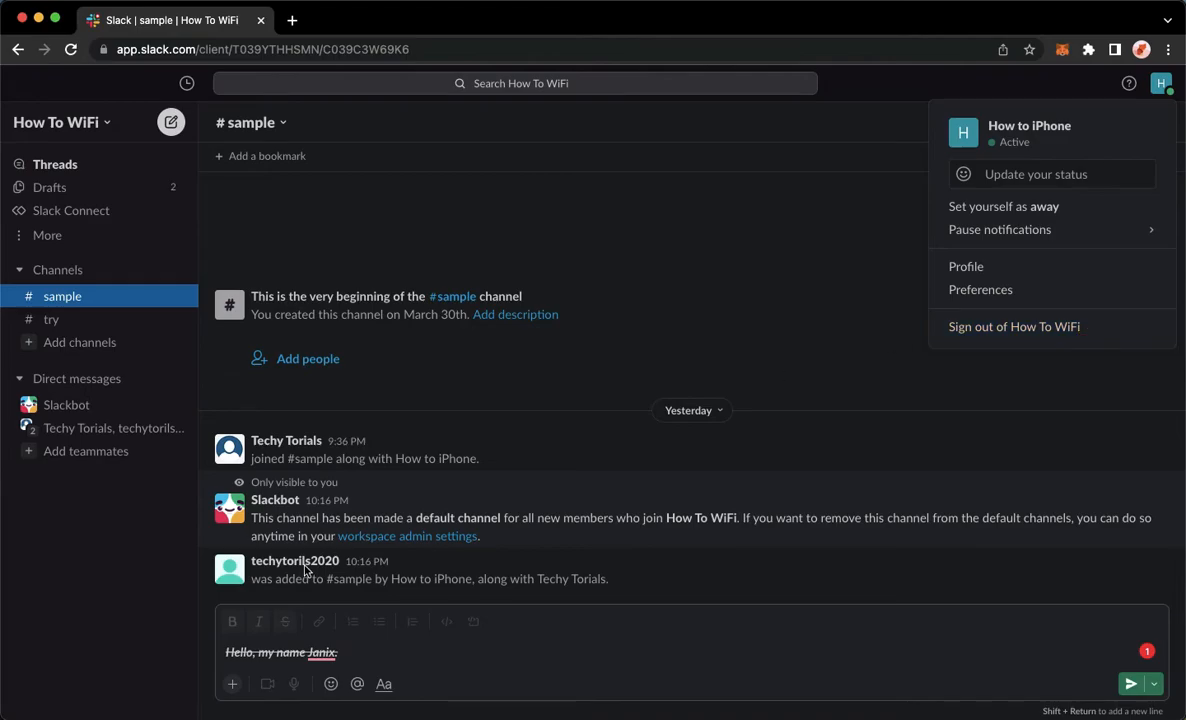
left_click(118, 588)
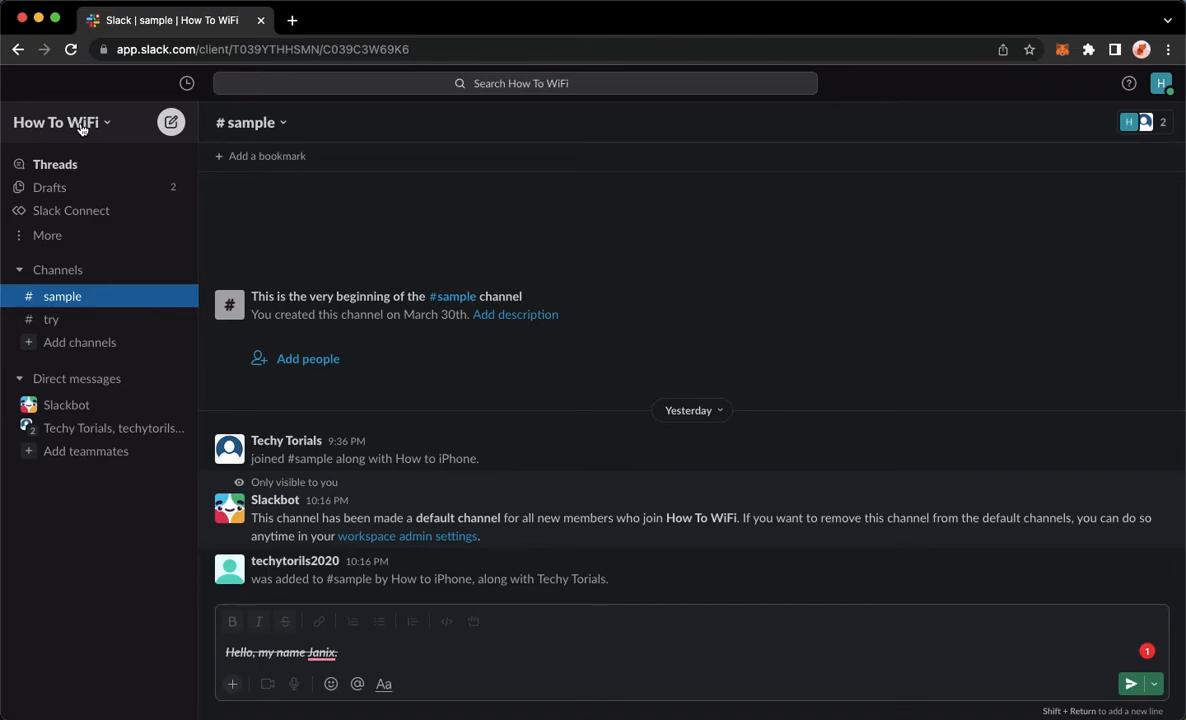
Step: Reopen the profile account menu showing 'Sign out of How To WiFi' and leave it open
left_click(60, 122)
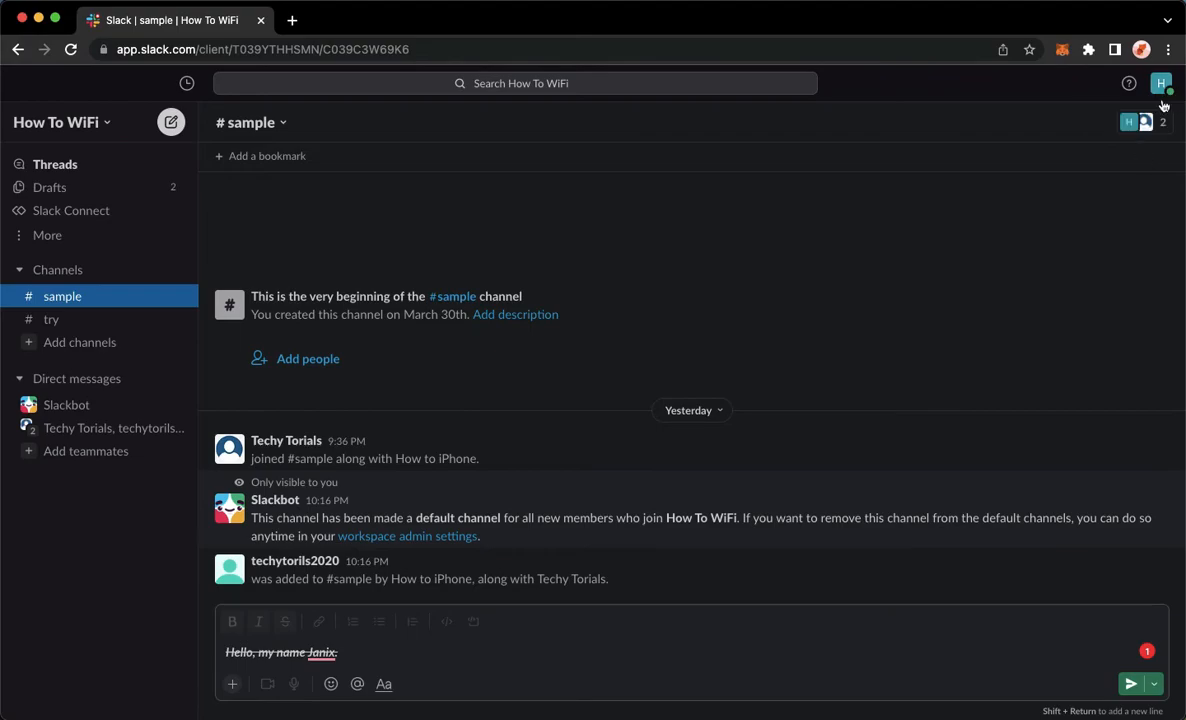
left_click(1160, 84)
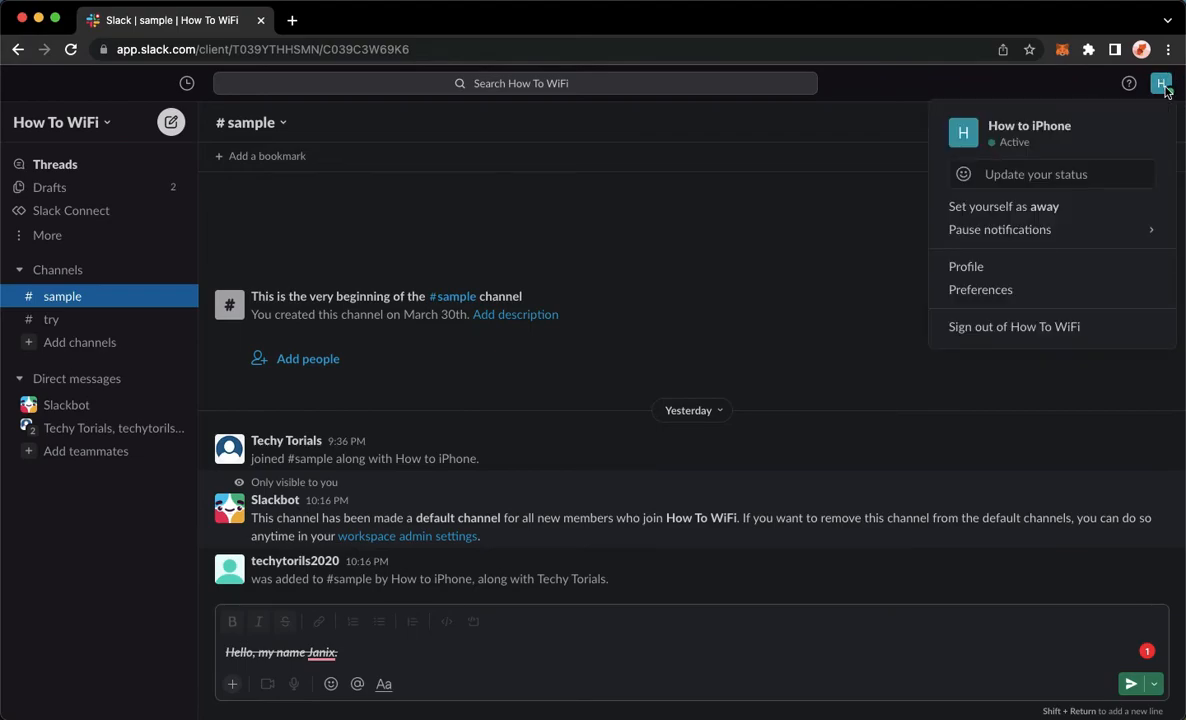
mouse_move(872, 100)
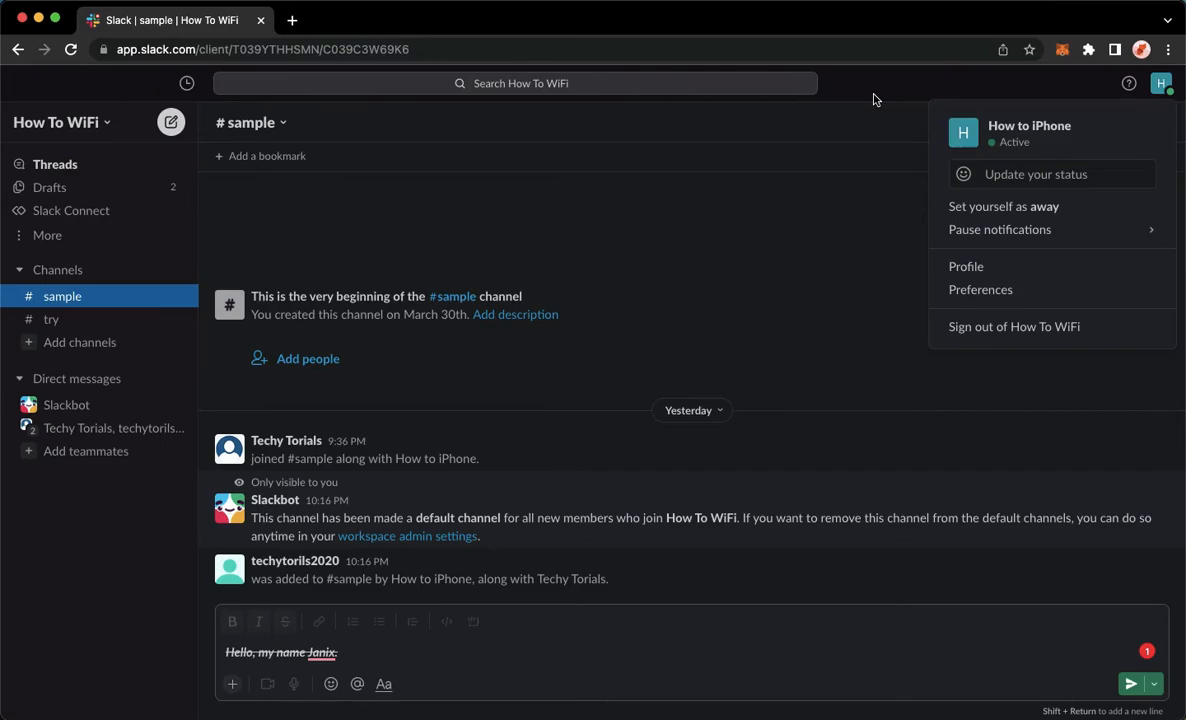